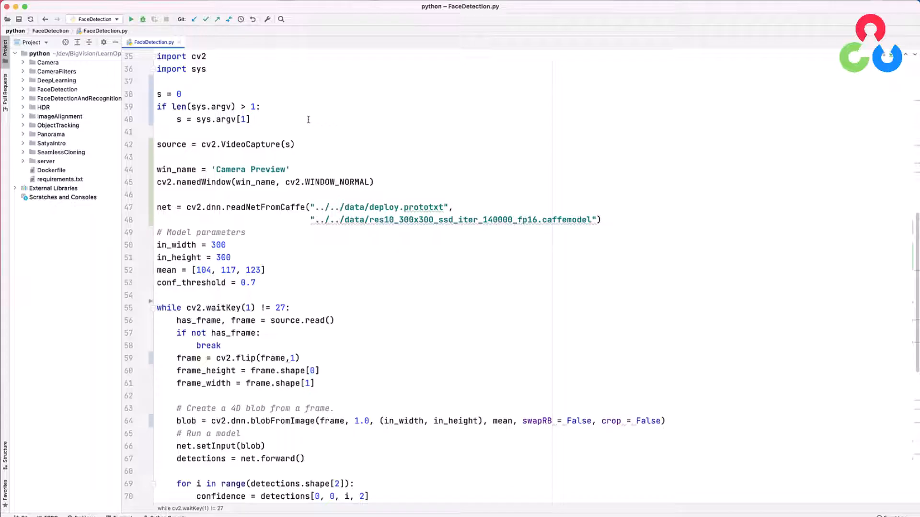
mouse_move(223, 95)
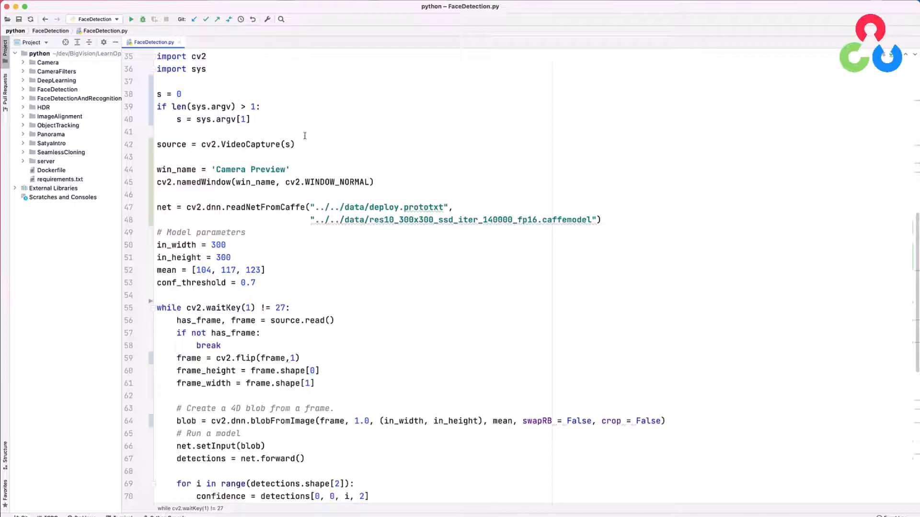
mouse_move(299, 148)
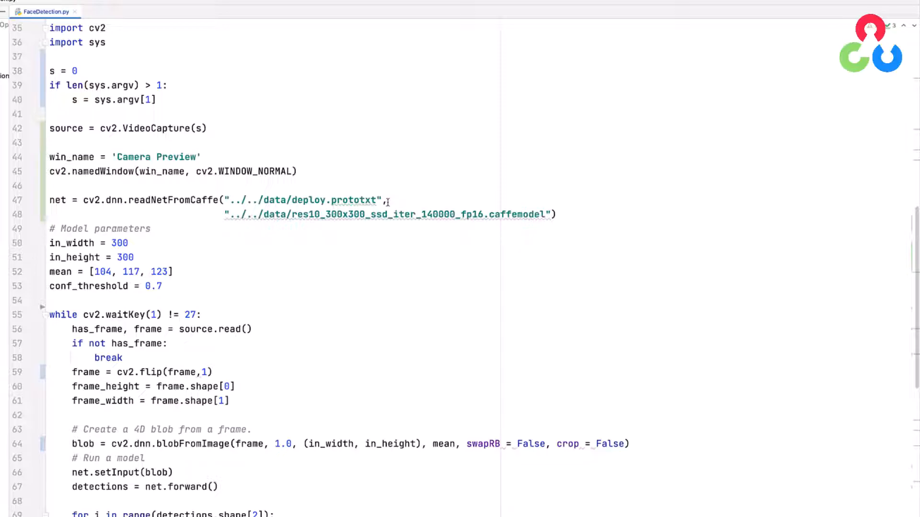
mouse_move(506, 229)
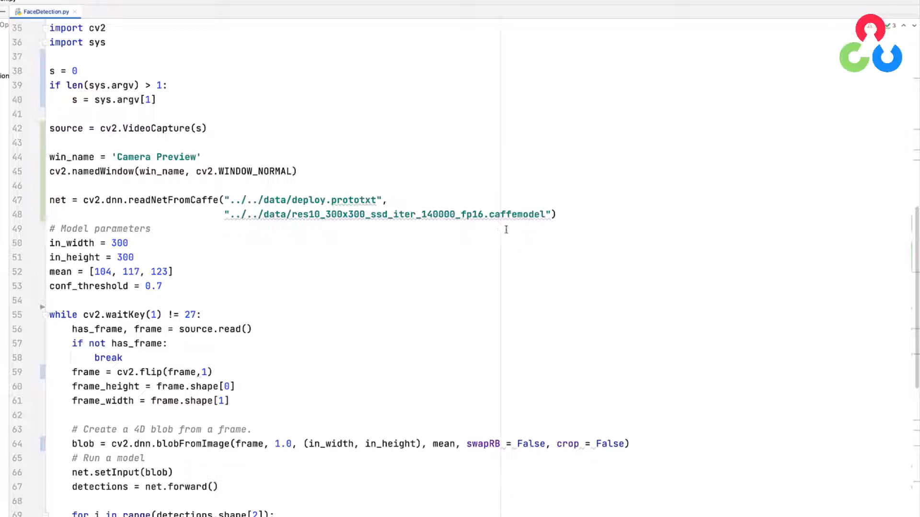
mouse_move(420, 240)
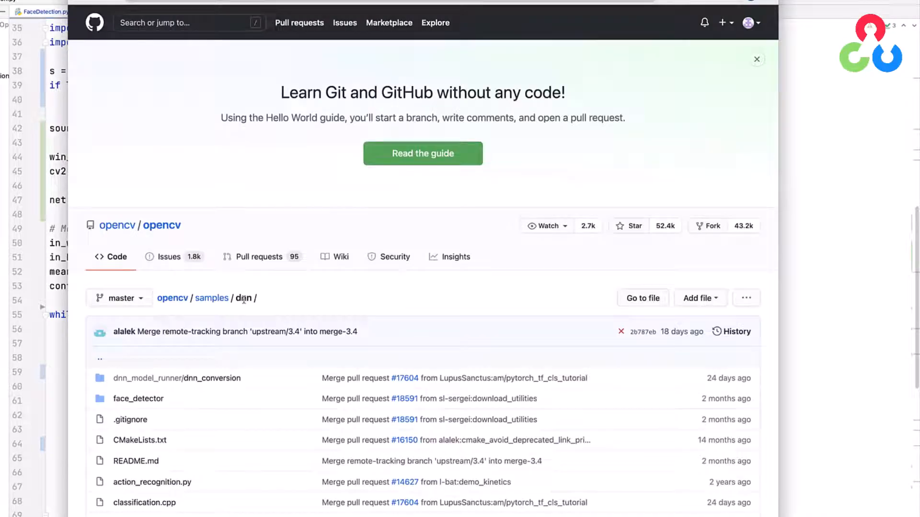
mouse_move(238, 194)
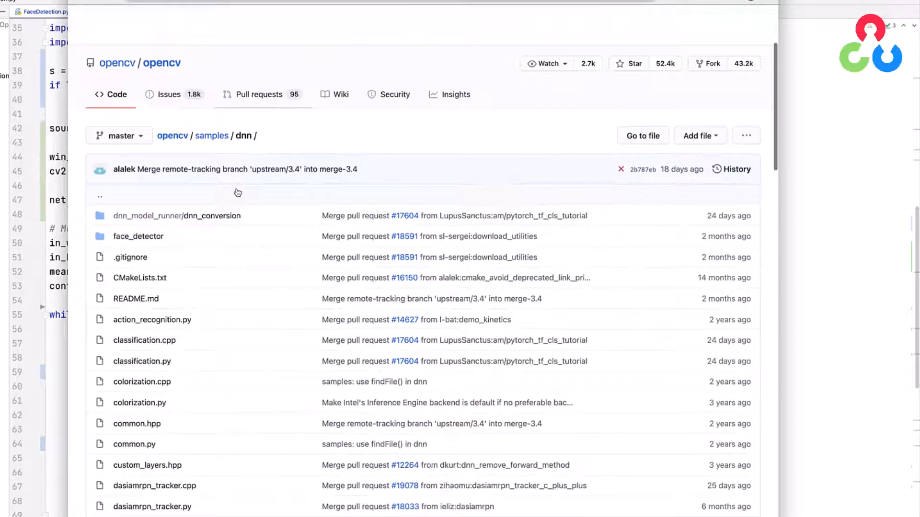
Scroll through the samples/dnn file listing down to the README on Model Zoo and face-detector downloads.
scroll(down, 3)
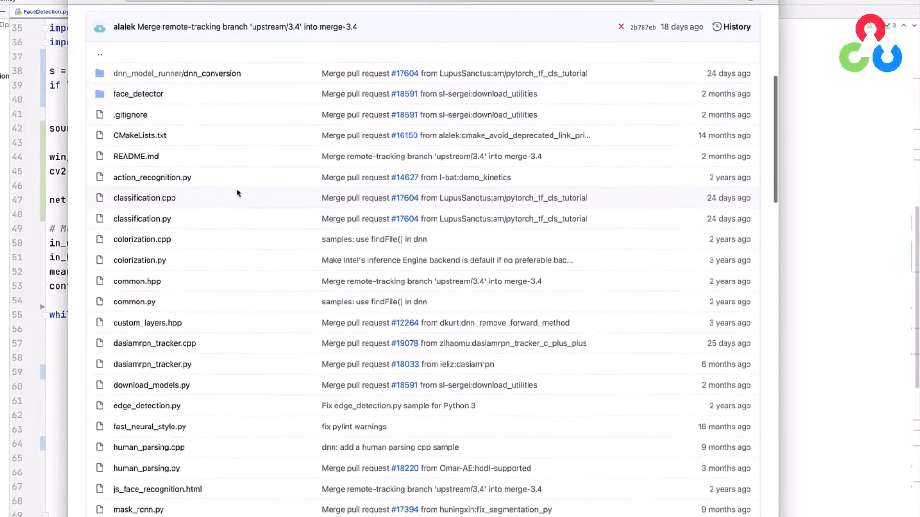
scroll(down, 3)
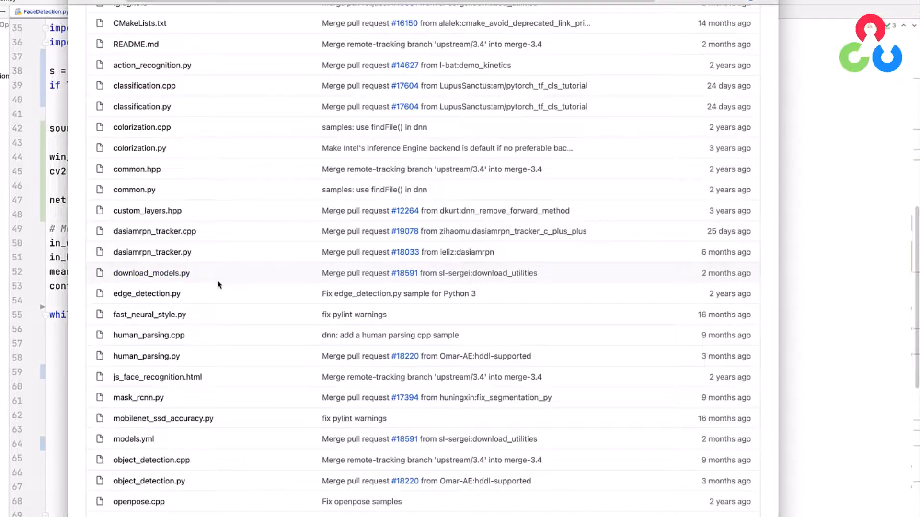
scroll(down, 3)
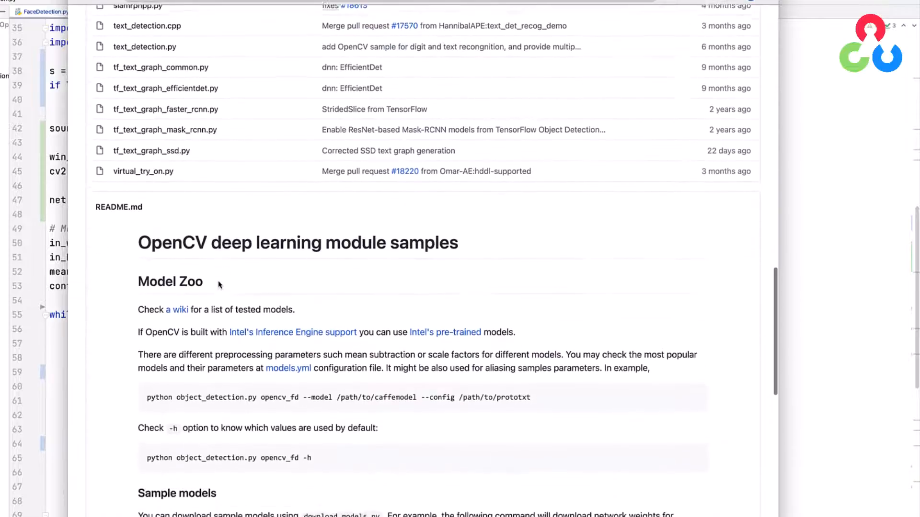
scroll(down, 3)
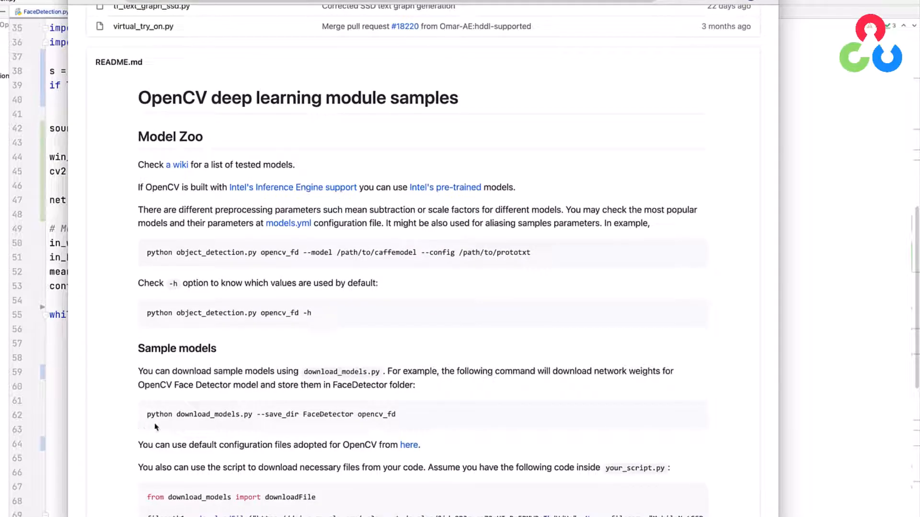
mouse_move(223, 431)
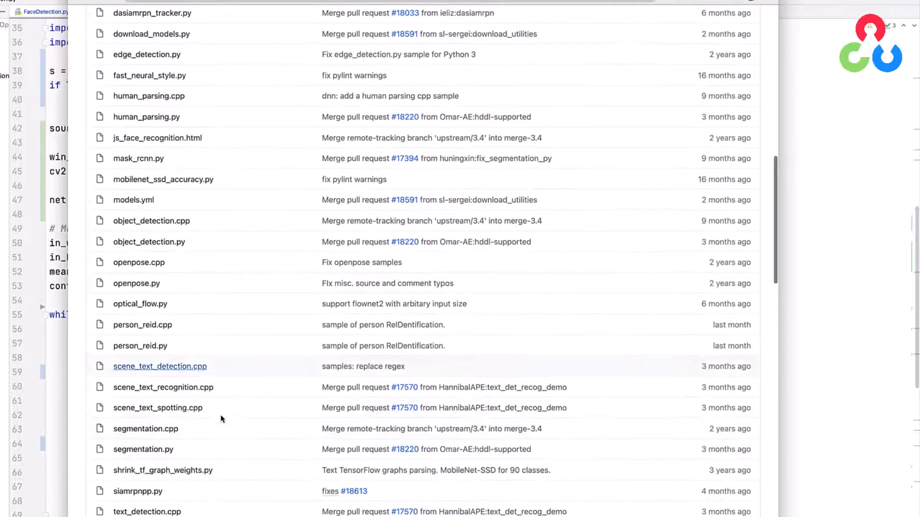
mouse_move(134, 202)
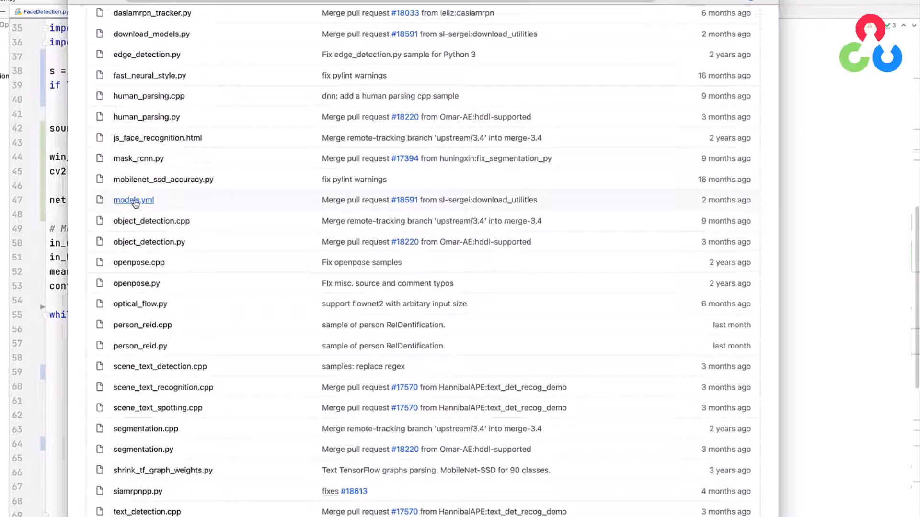
Open models.yml and scroll to the opencv_fd entry's model, config, mean, scale and size.
click(133, 200)
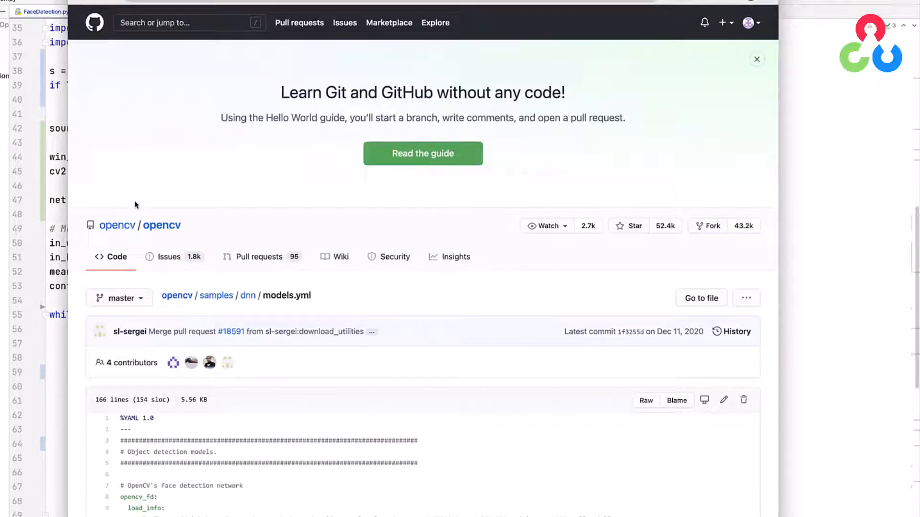
scroll(down, 3)
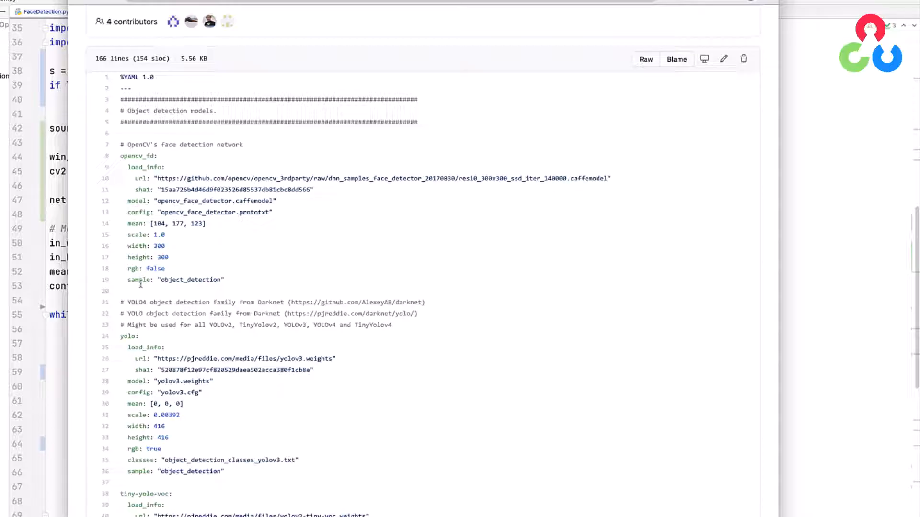
mouse_move(186, 248)
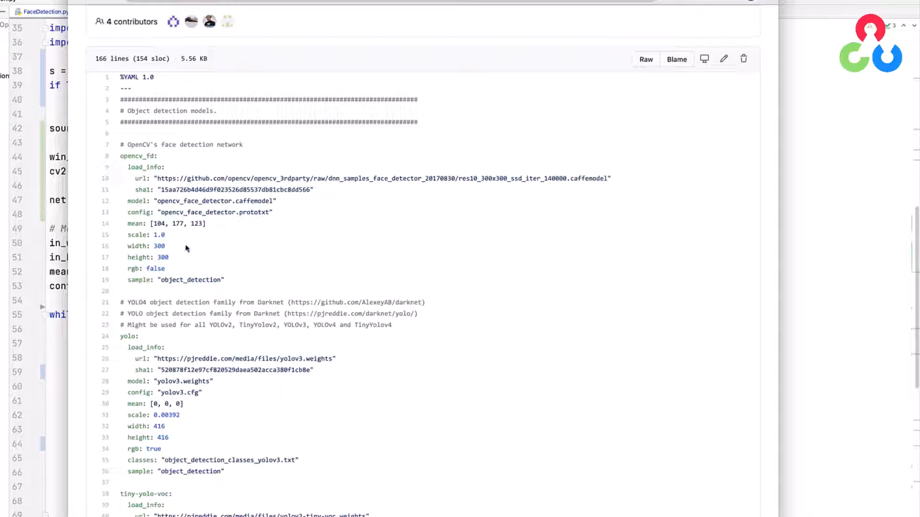
mouse_move(181, 251)
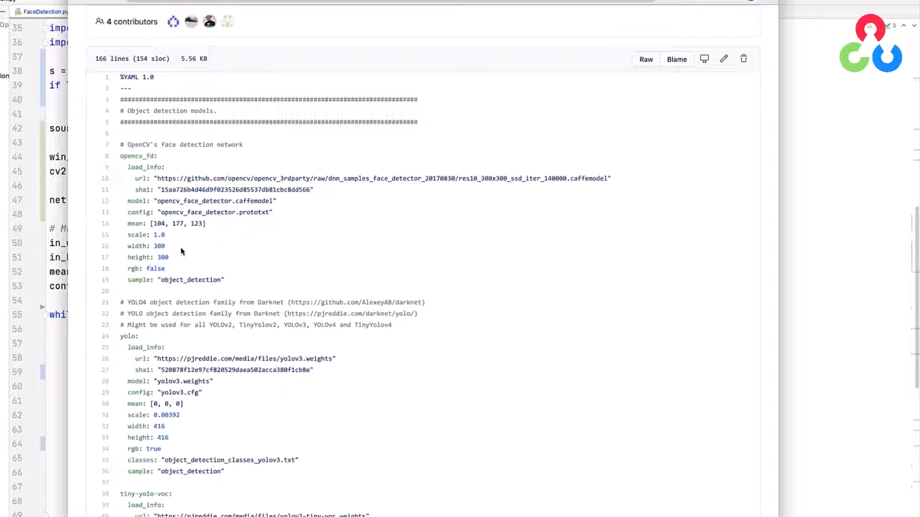
mouse_move(172, 270)
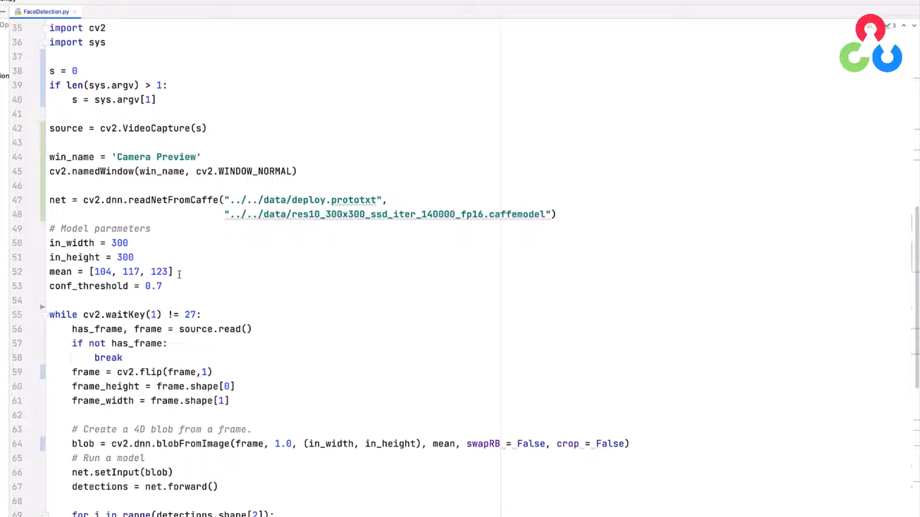
mouse_move(171, 290)
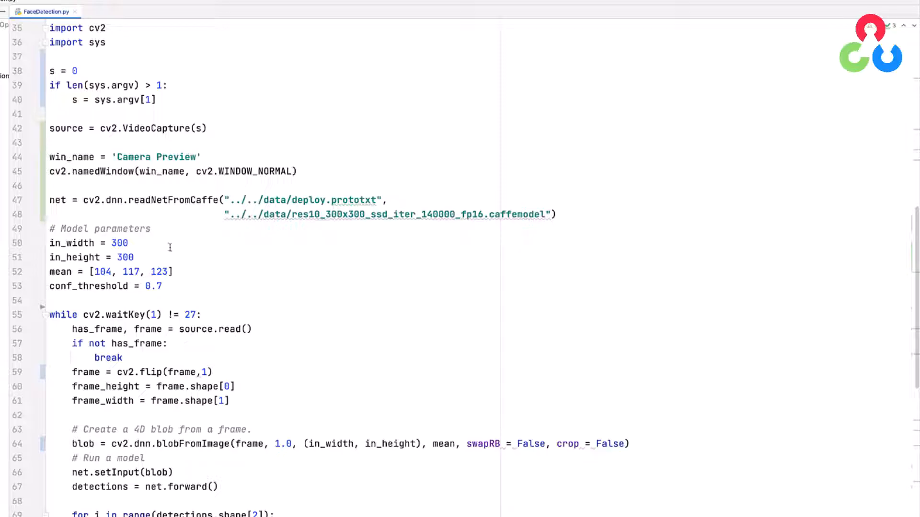
mouse_move(134, 243)
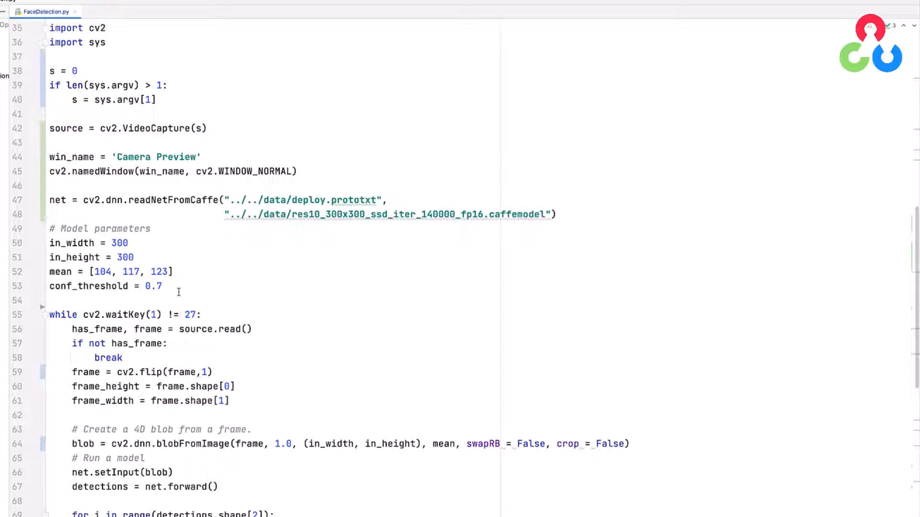
Review the in_width, in_height, mean and conf_threshold lines in FaceDetection.py.
scroll(down, 3)
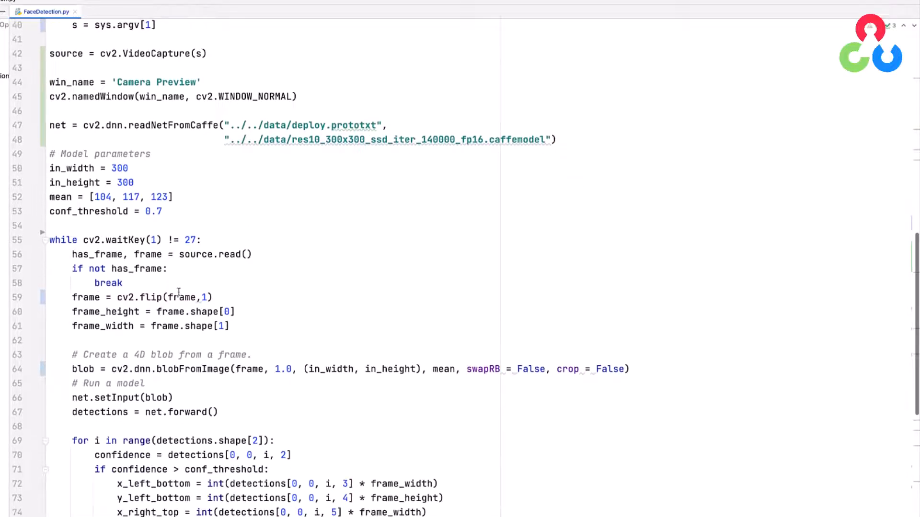
Scroll FaceDetection.py so the while cv2.waitKey(1) != 27 loop sits at the top.
scroll(down, 3)
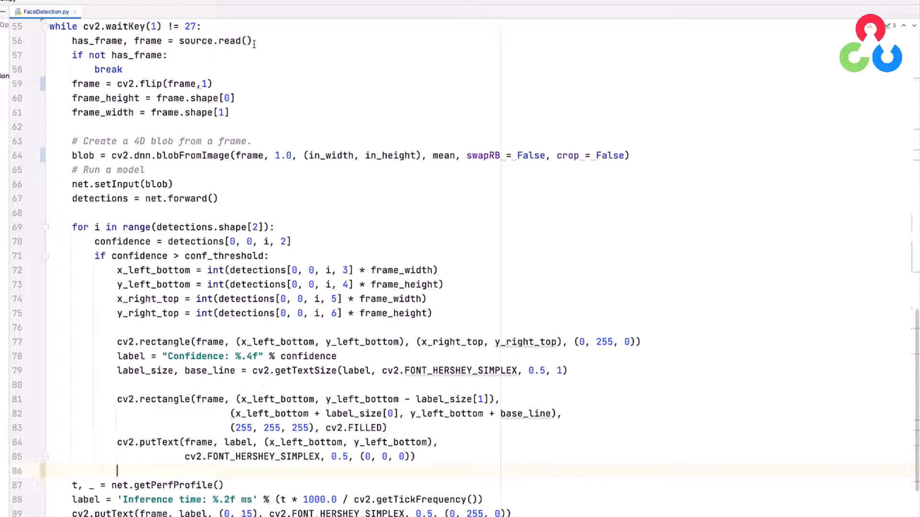
mouse_move(232, 68)
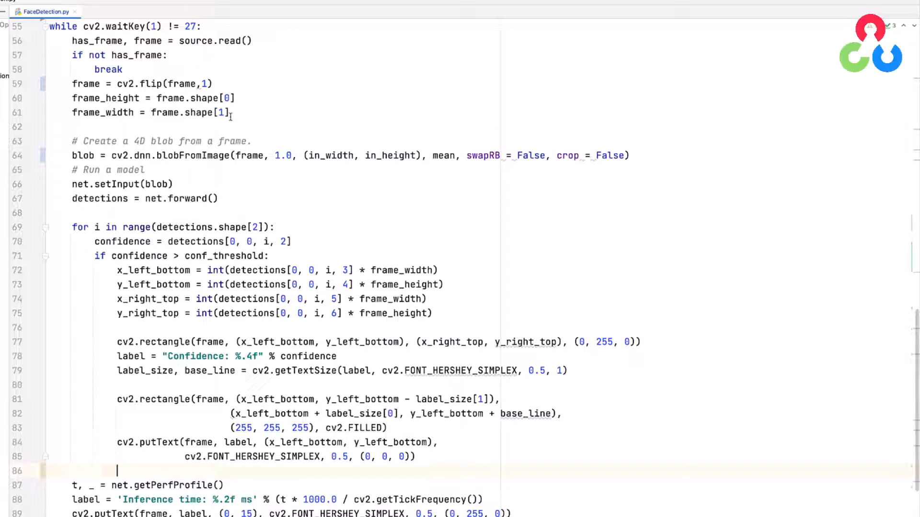
mouse_move(108, 131)
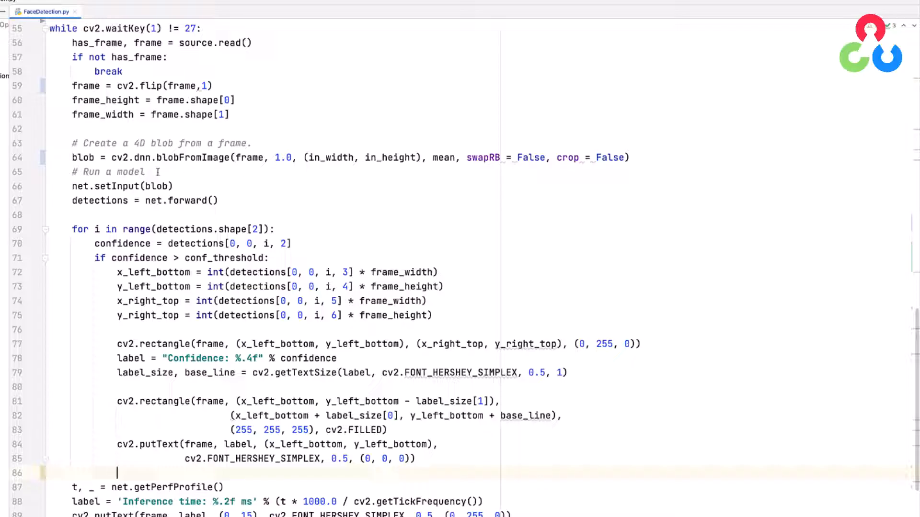
mouse_move(213, 170)
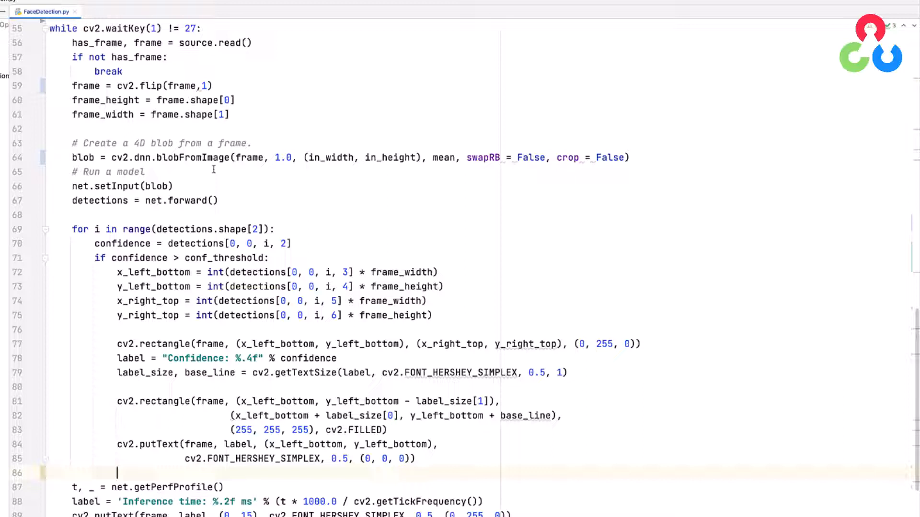
mouse_move(246, 167)
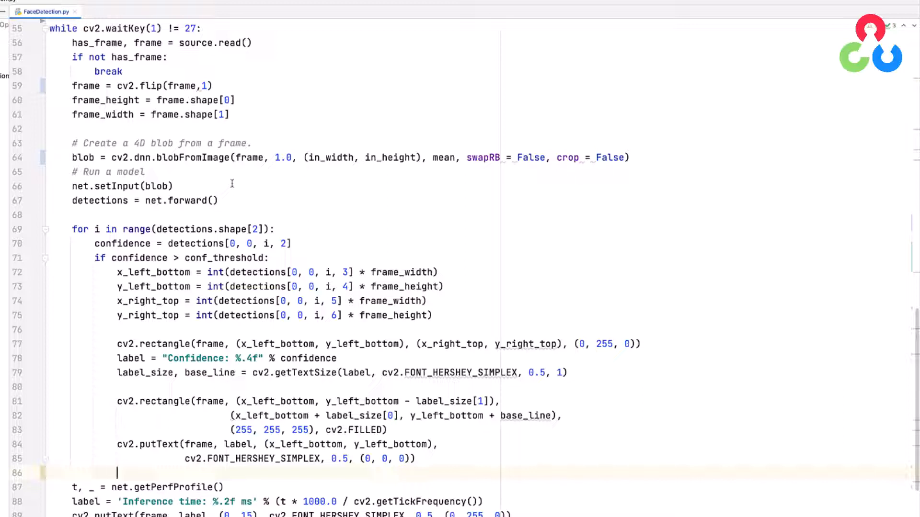
mouse_move(288, 178)
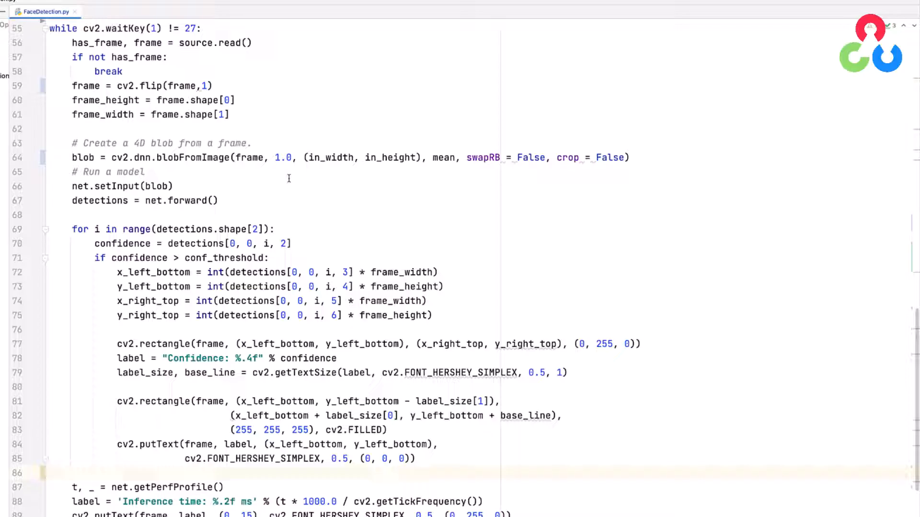
mouse_move(252, 172)
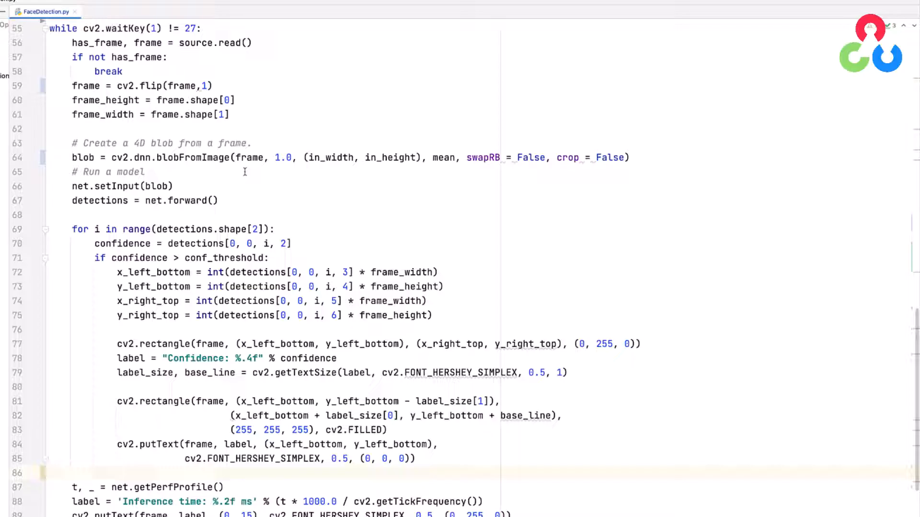
mouse_move(271, 170)
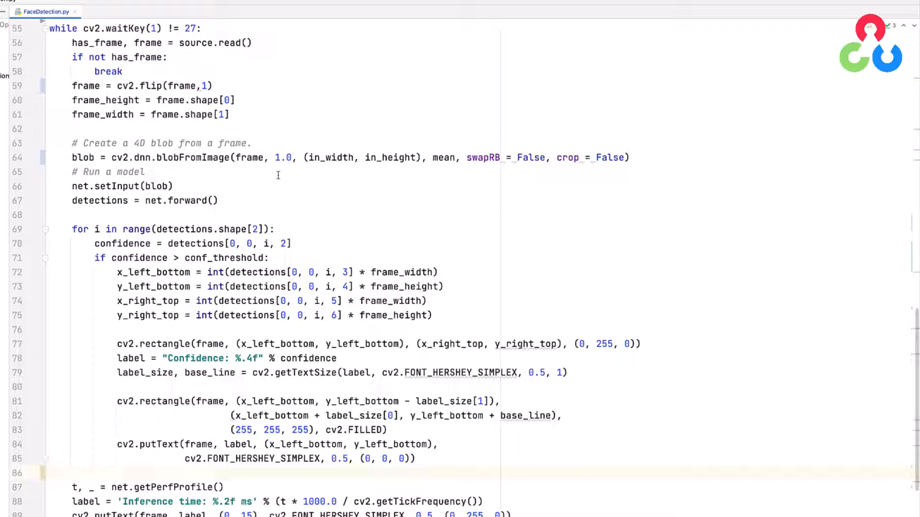
click(117, 474)
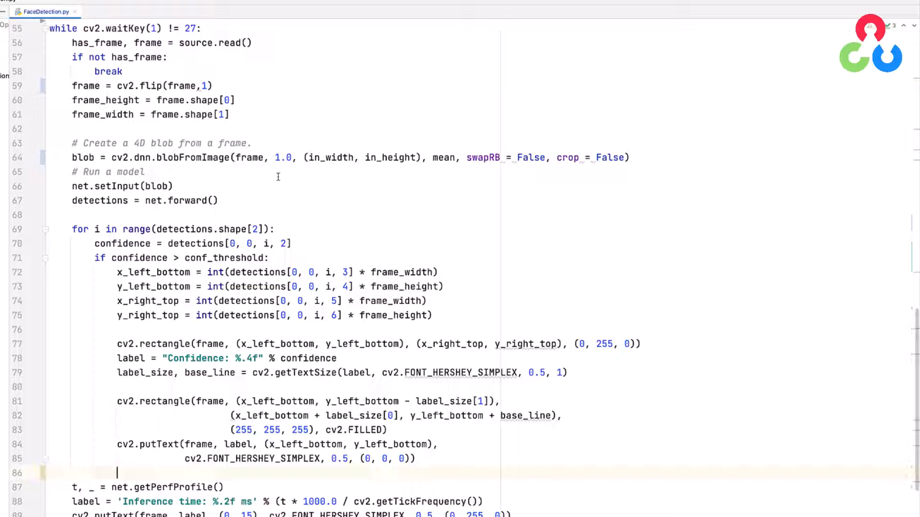
mouse_move(282, 174)
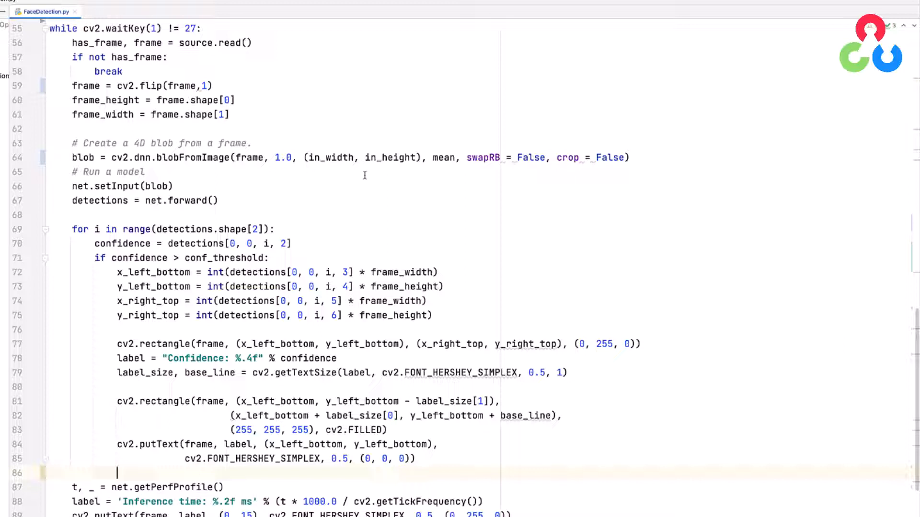
mouse_move(390, 173)
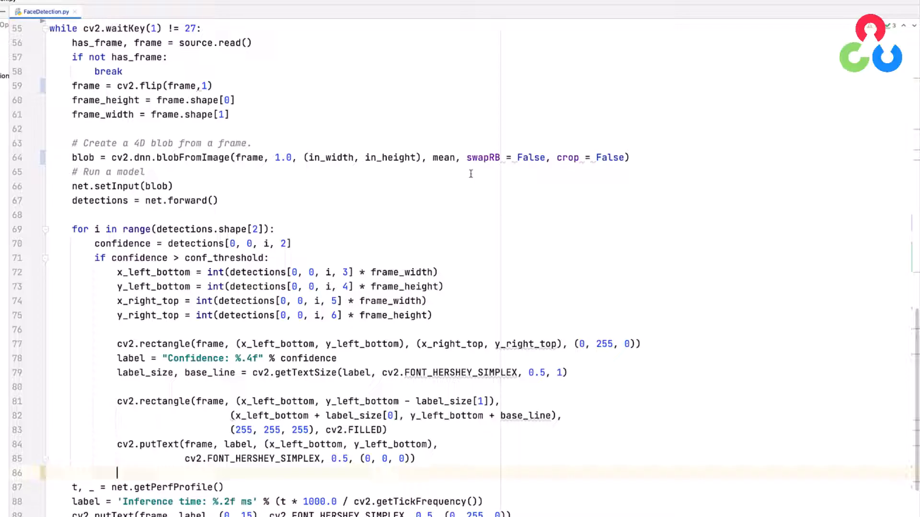
mouse_move(490, 174)
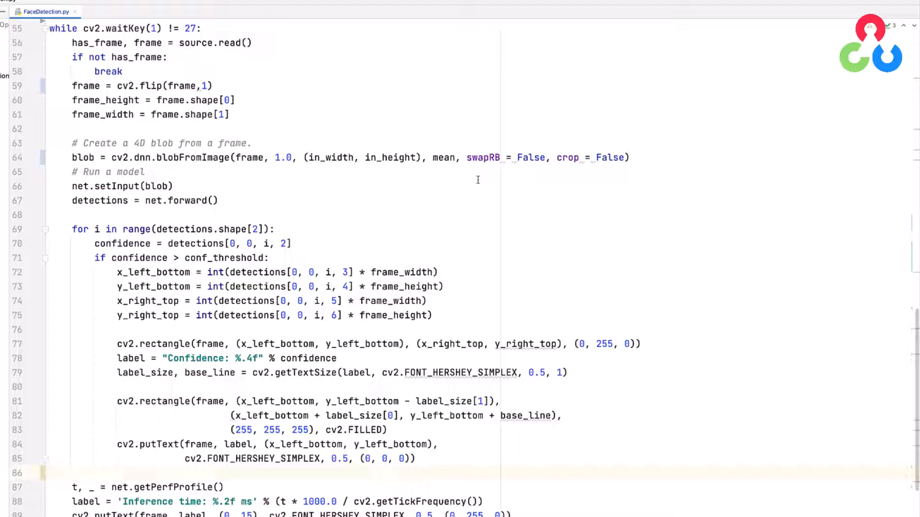
mouse_move(525, 177)
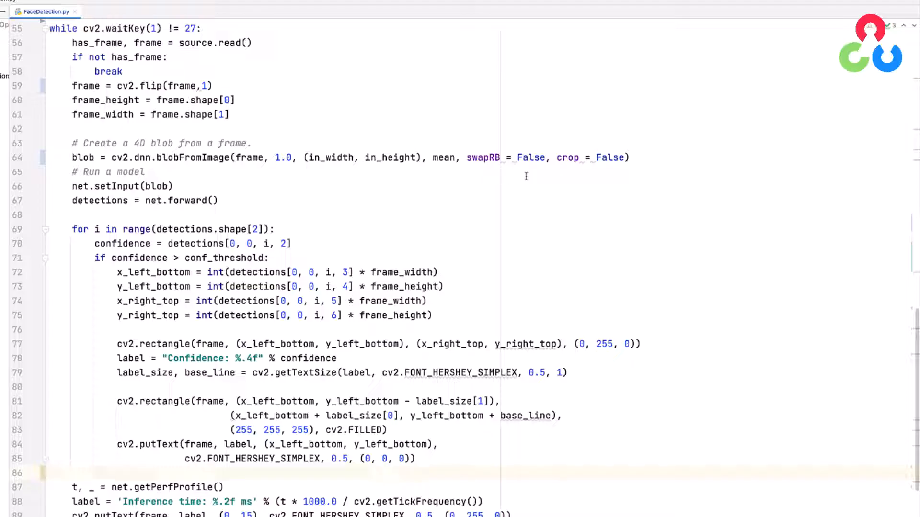
mouse_move(480, 176)
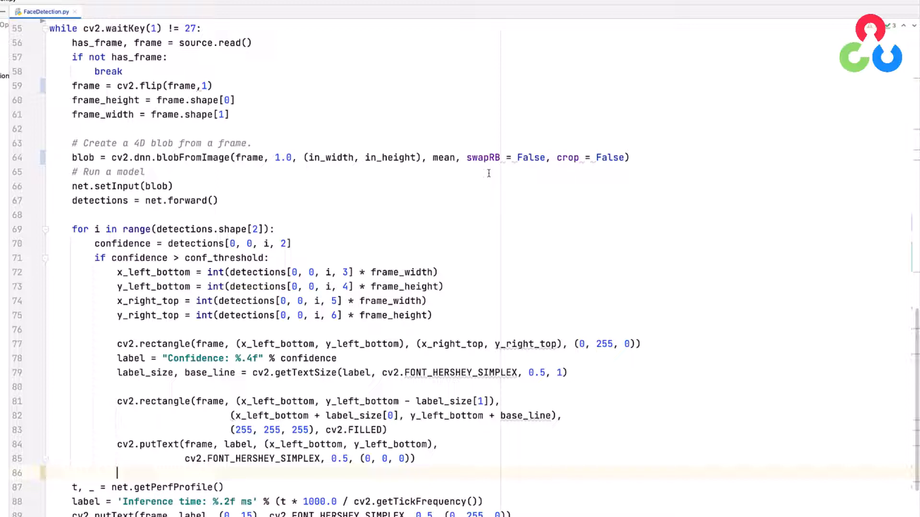
mouse_move(555, 175)
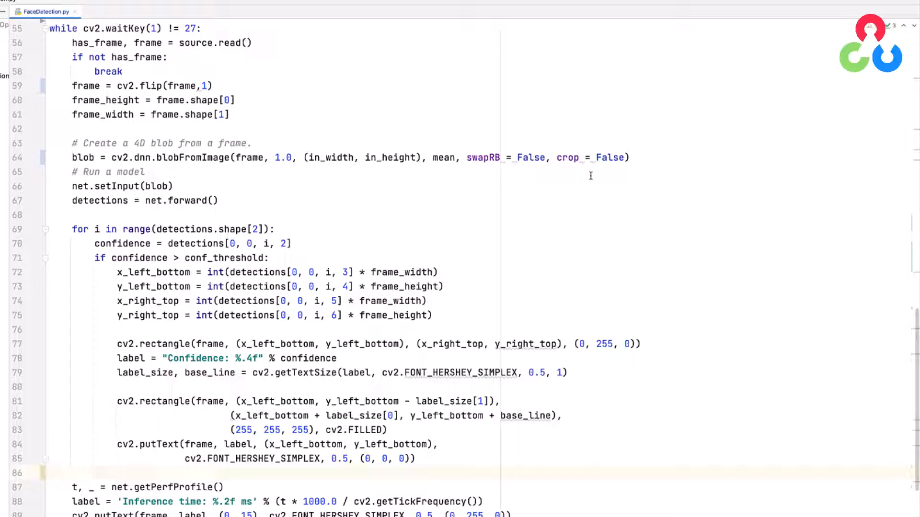
mouse_move(169, 166)
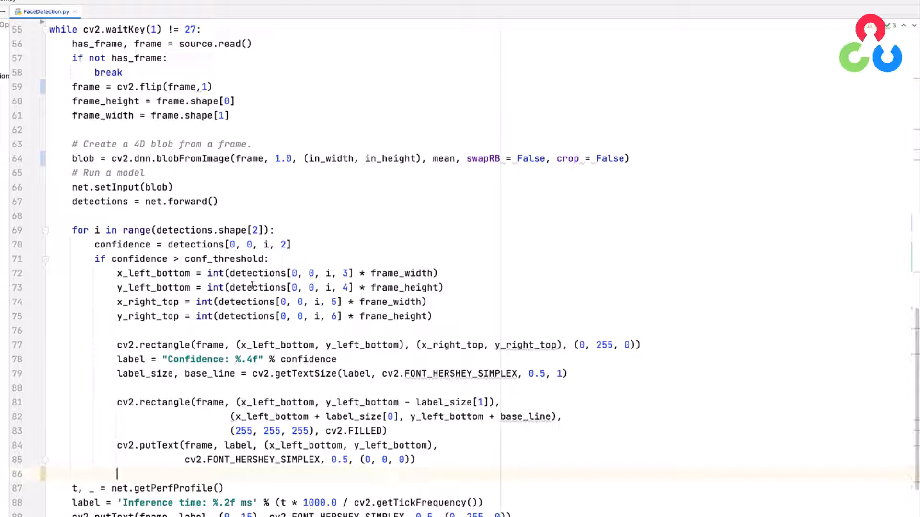
mouse_move(245, 324)
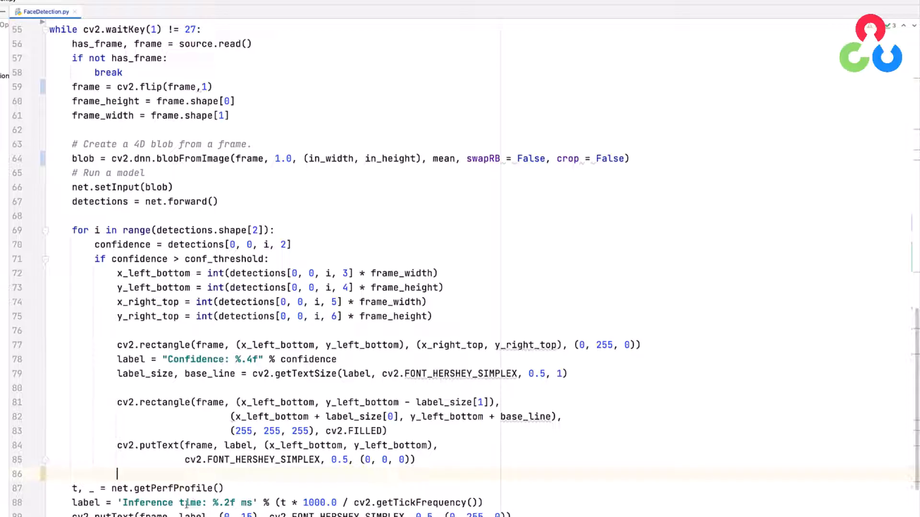
Scroll down to show the getPerfProfile, putText and imshow lines.
scroll(down, 3)
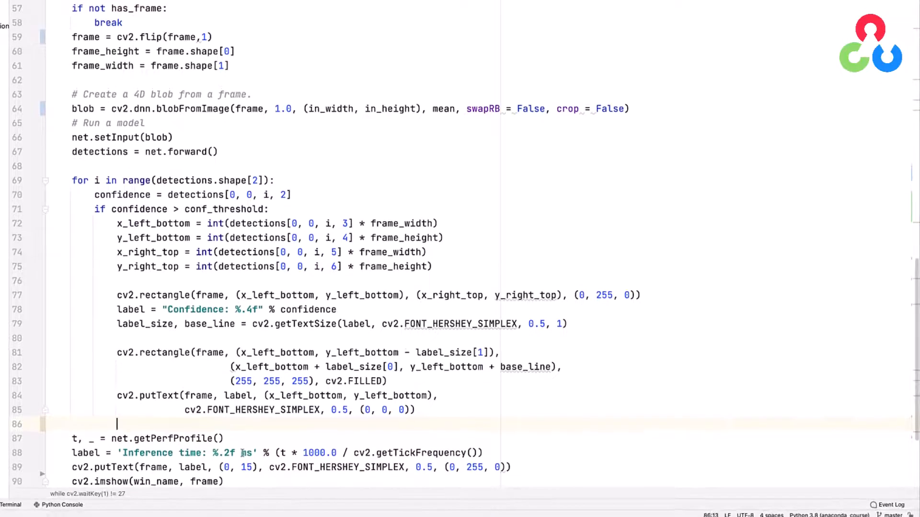